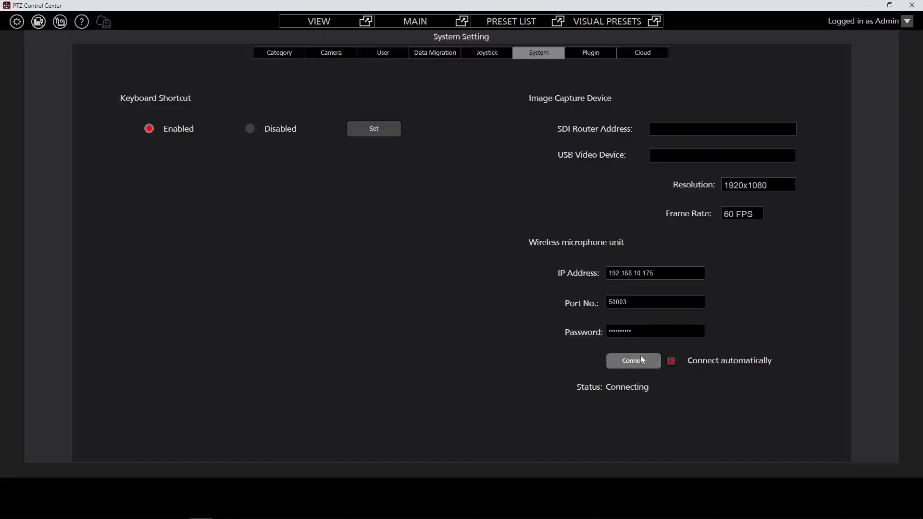
- Connect the wireless microphone unit at 192.168.10.175:50003 so its status reads Online
left_click(633, 360)
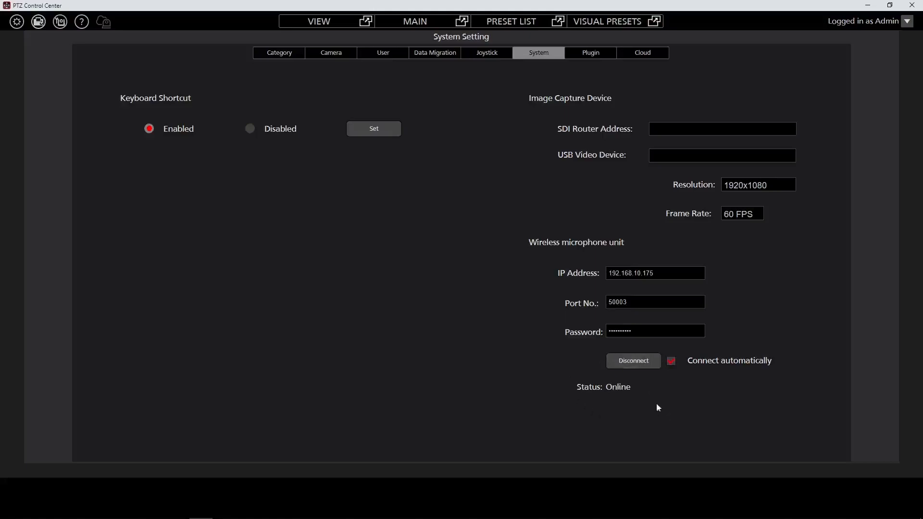
mouse_move(615, 390)
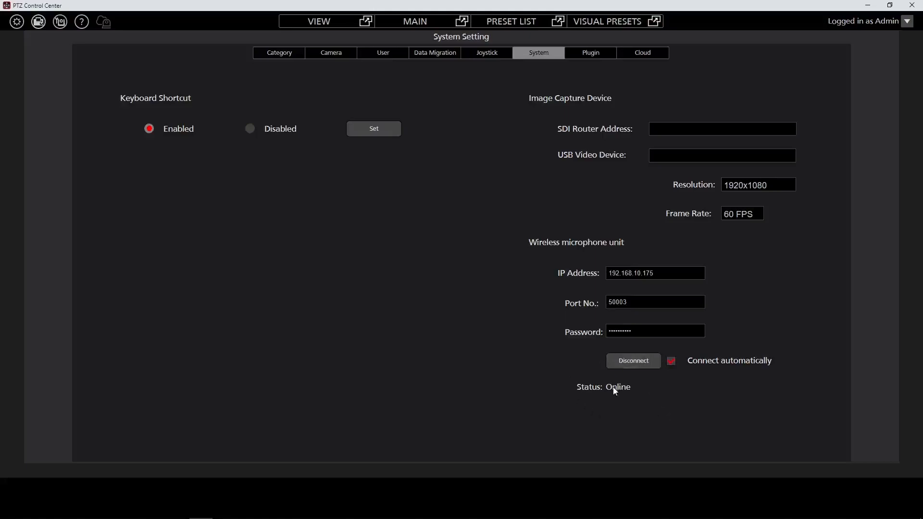